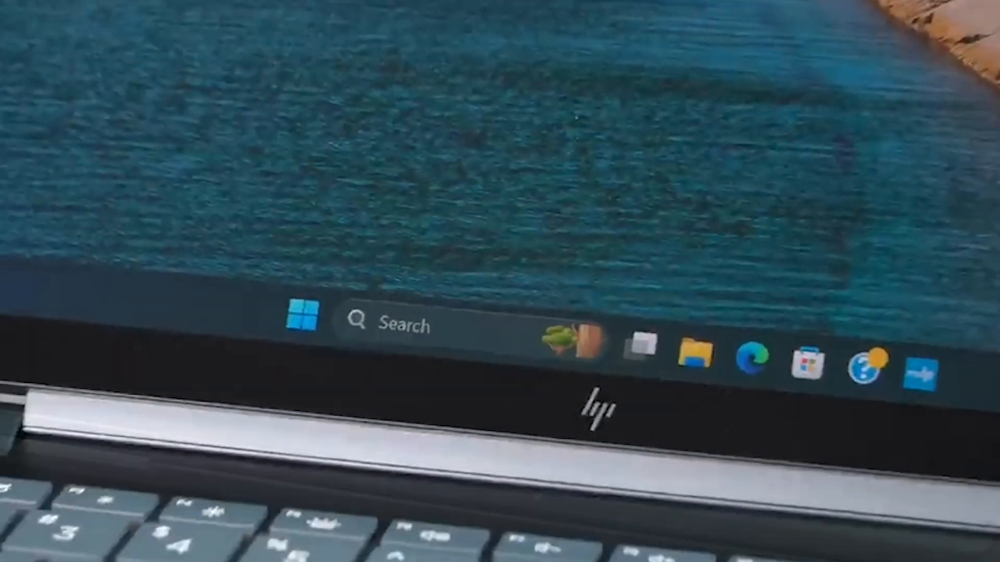
Step: Show the Windows 11 Start menu with its pinned apps and recommended recent files
{"action": "left_click", "coordinate": [300, 318]}
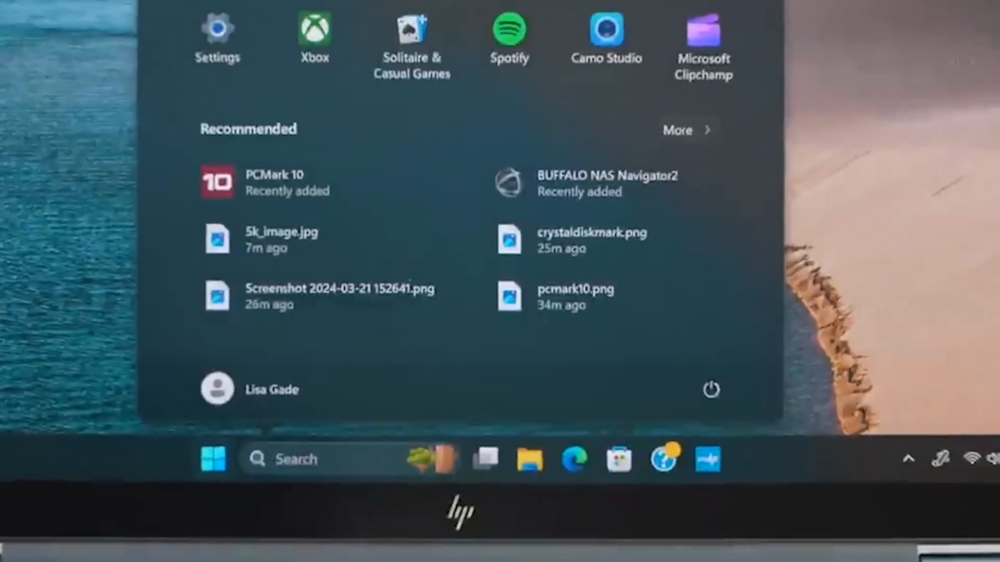